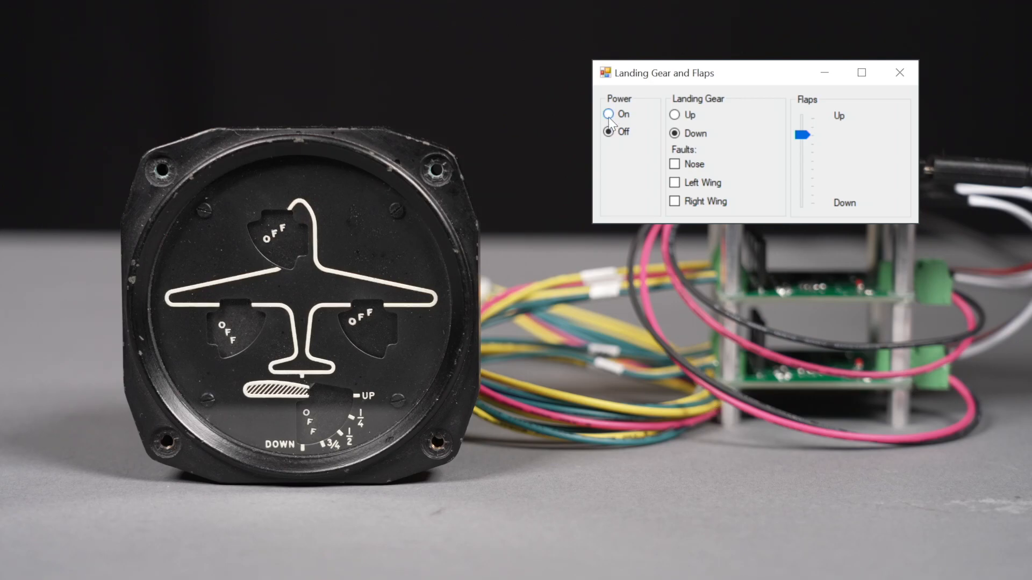
Switch the indicator power On, showing three gear down and flaps up
{"action": "left_click", "coordinate": [609, 114]}
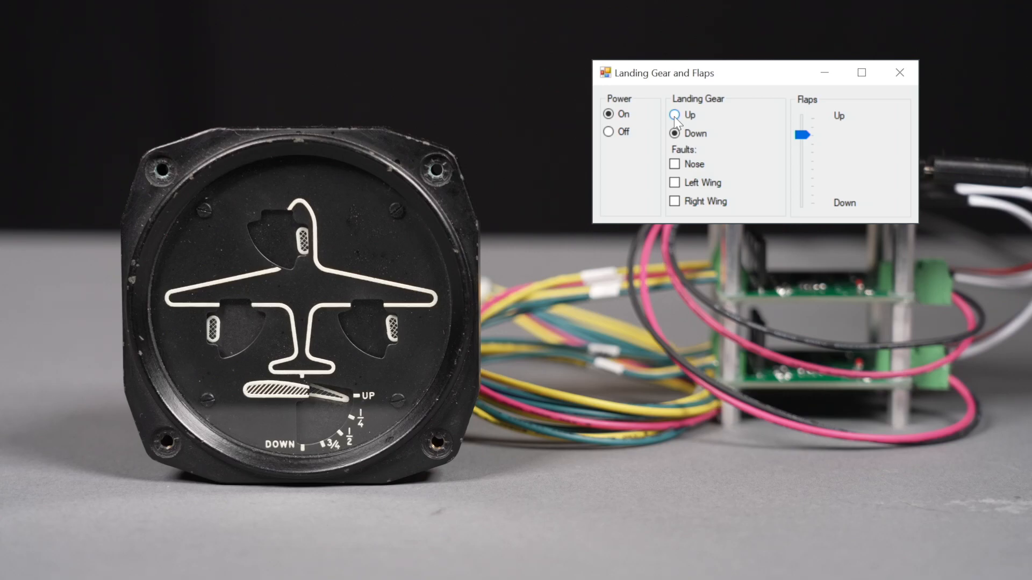
Cycle the landing gear Up, Down, then Up, leaving all three wheels retracted
{"action": "left_click", "coordinate": [674, 115]}
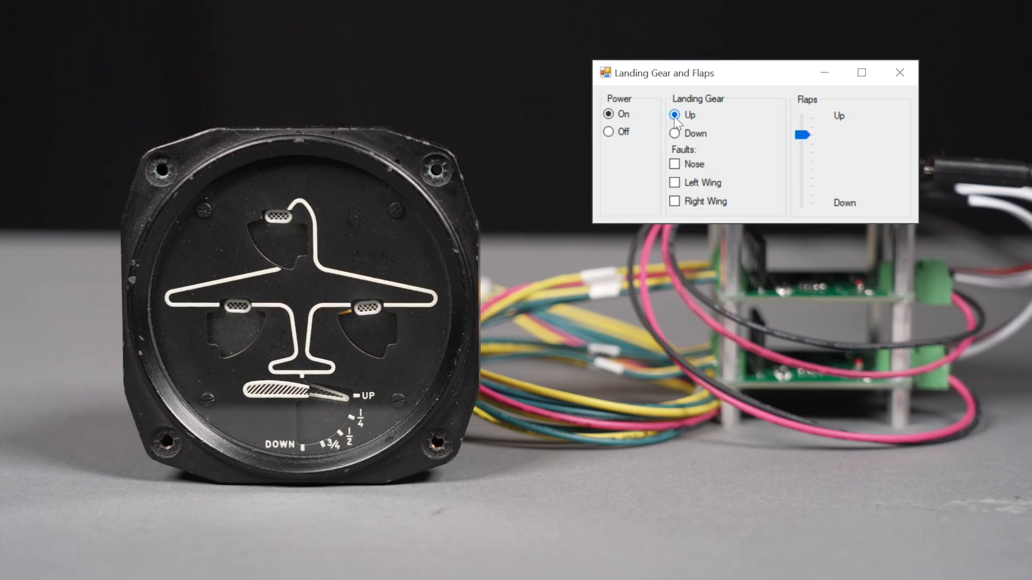
{"action": "left_click", "coordinate": [675, 133]}
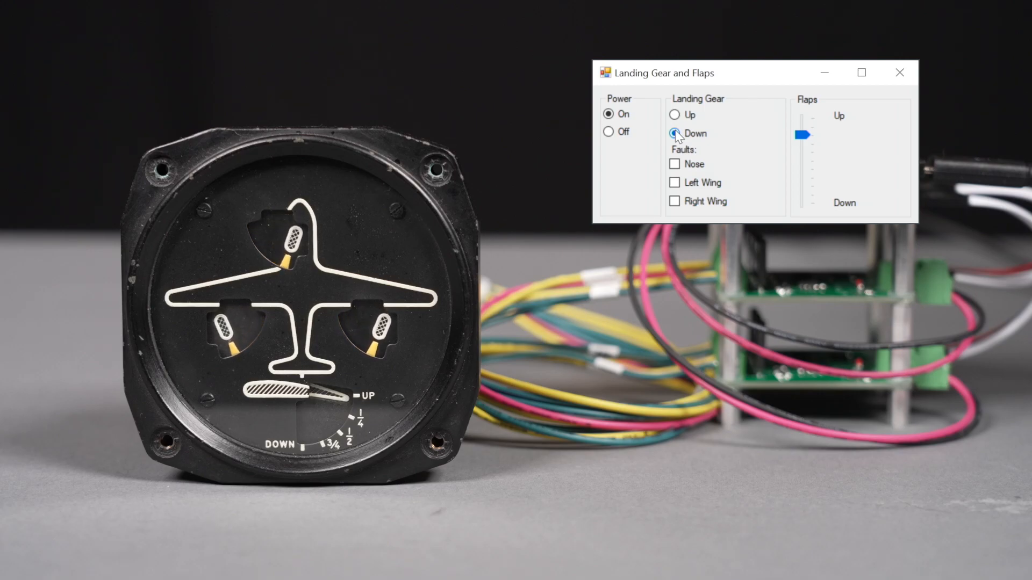
{"action": "left_click", "coordinate": [674, 114]}
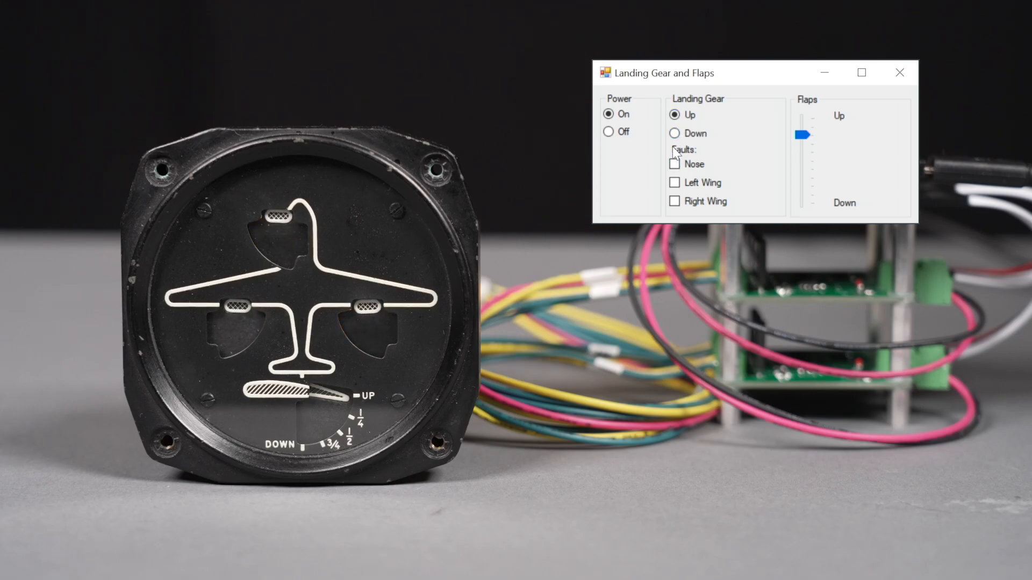
Lower the gear, then set and clear the Left Wing fault
{"action": "left_click", "coordinate": [674, 133]}
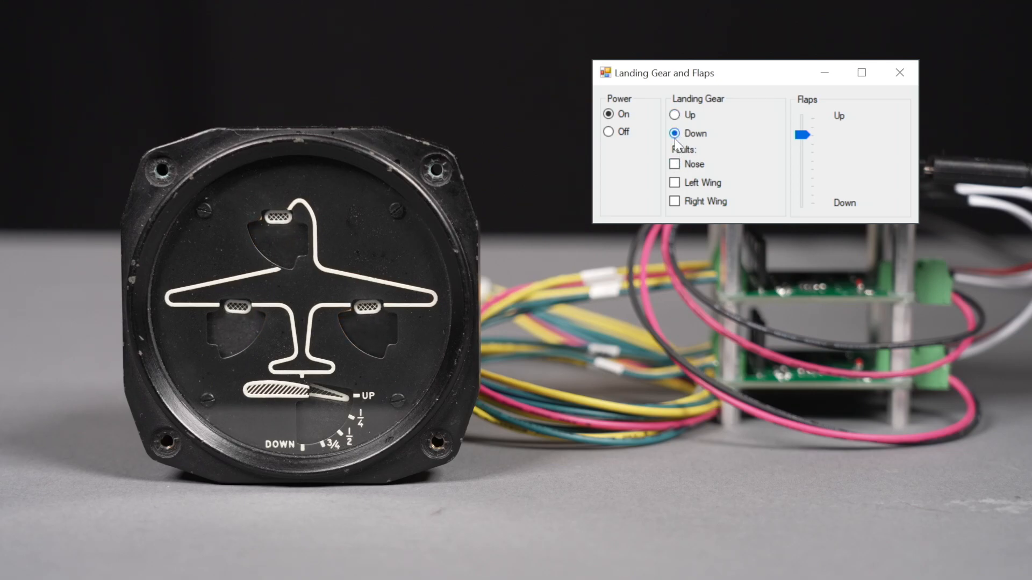
{"action": "left_click", "coordinate": [674, 183]}
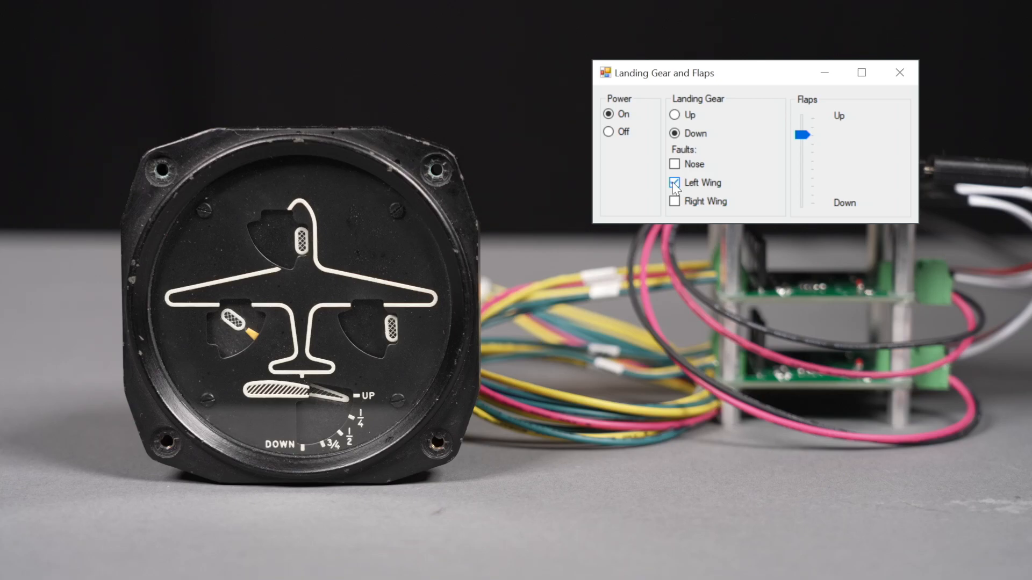
{"action": "left_click", "coordinate": [674, 183]}
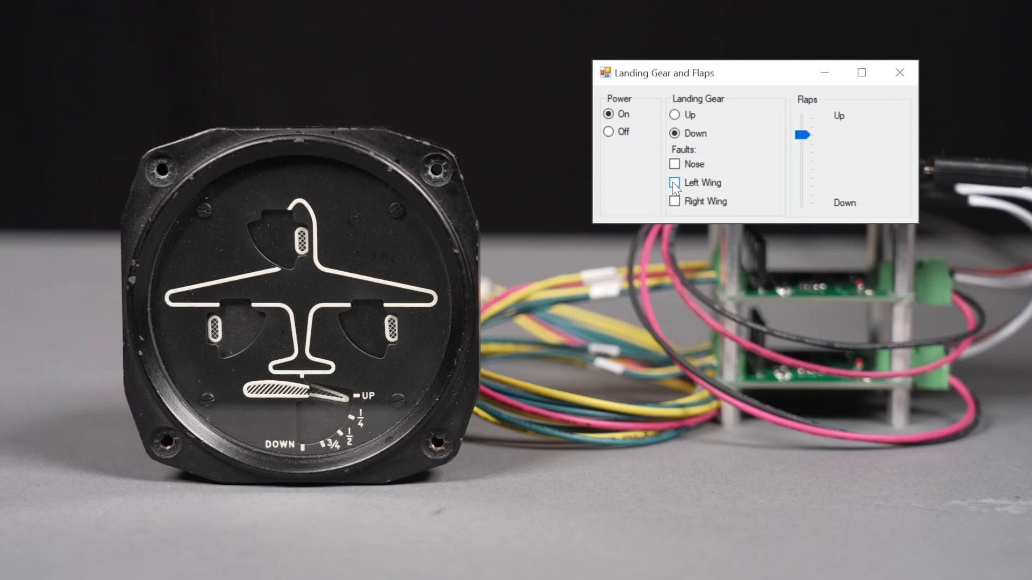
{"action": "left_click", "coordinate": [674, 183]}
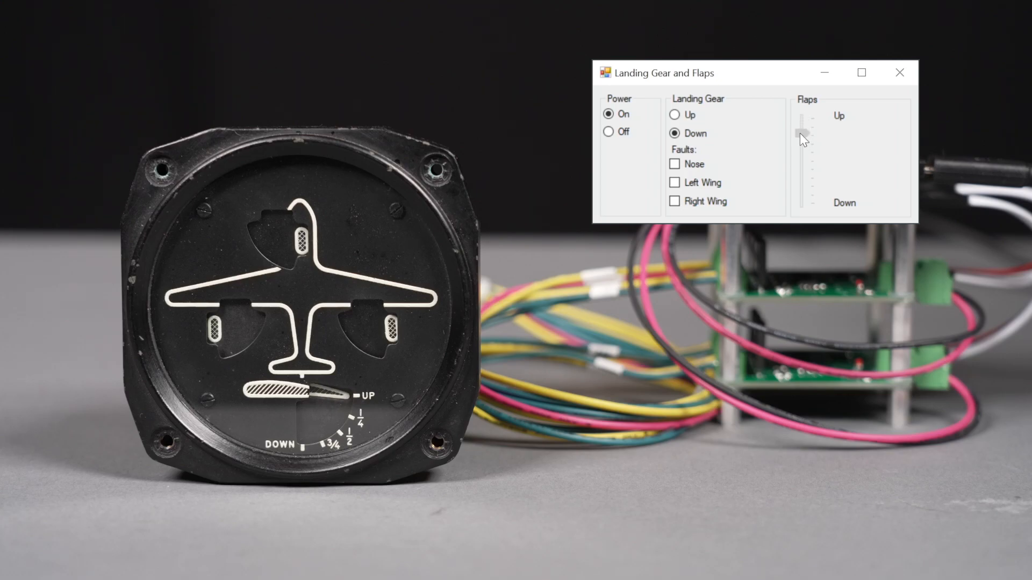
Move the Flaps slider fully down, up, through intermediate positions, then settle mid-range
{"action": "left_click_drag", "start_coordinate": [803, 132], "coordinate": [804, 188]}
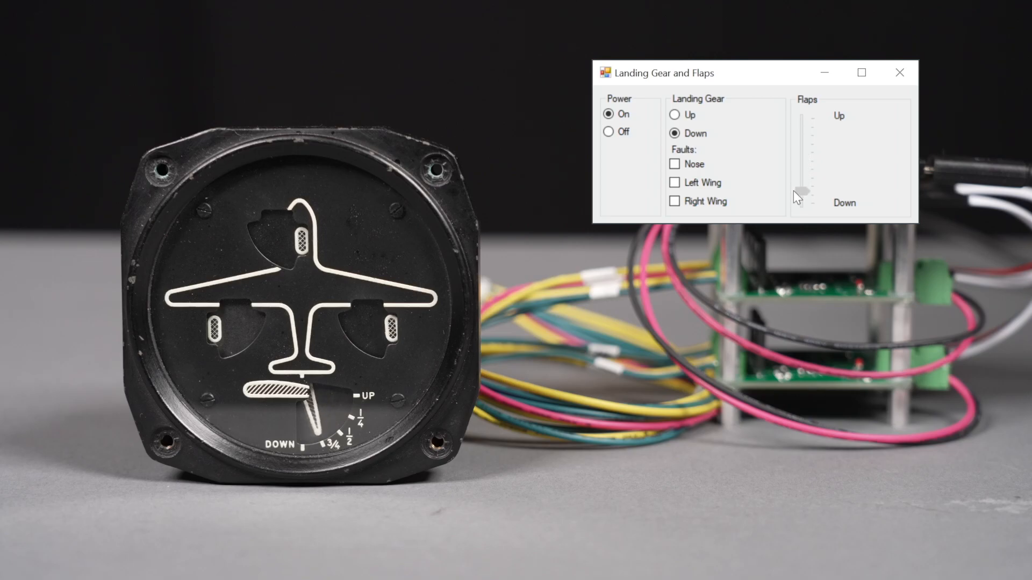
{"action": "left_click_drag", "start_coordinate": [803, 186], "coordinate": [803, 118]}
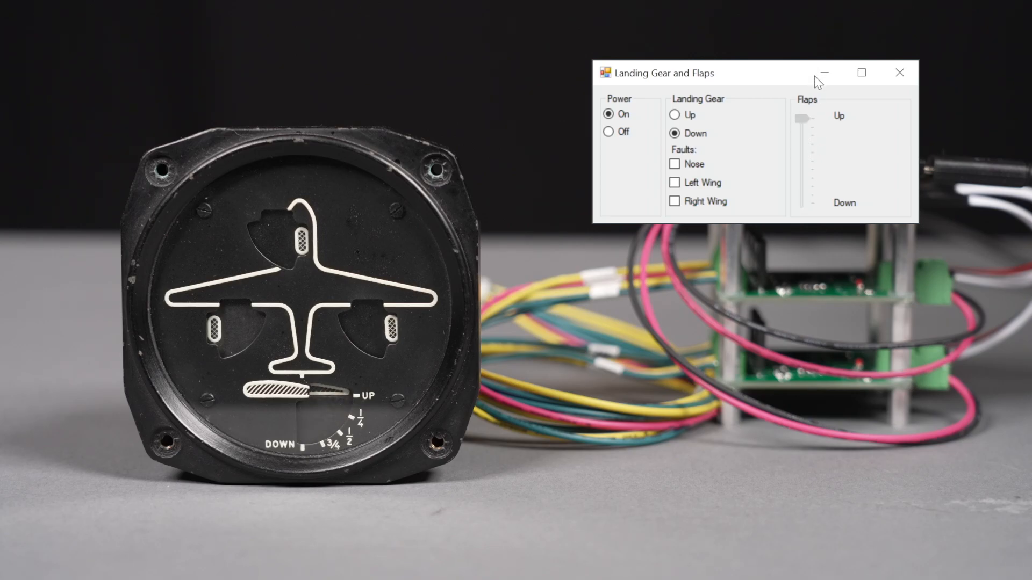
{"action": "left_click_drag", "start_coordinate": [803, 118], "coordinate": [803, 146]}
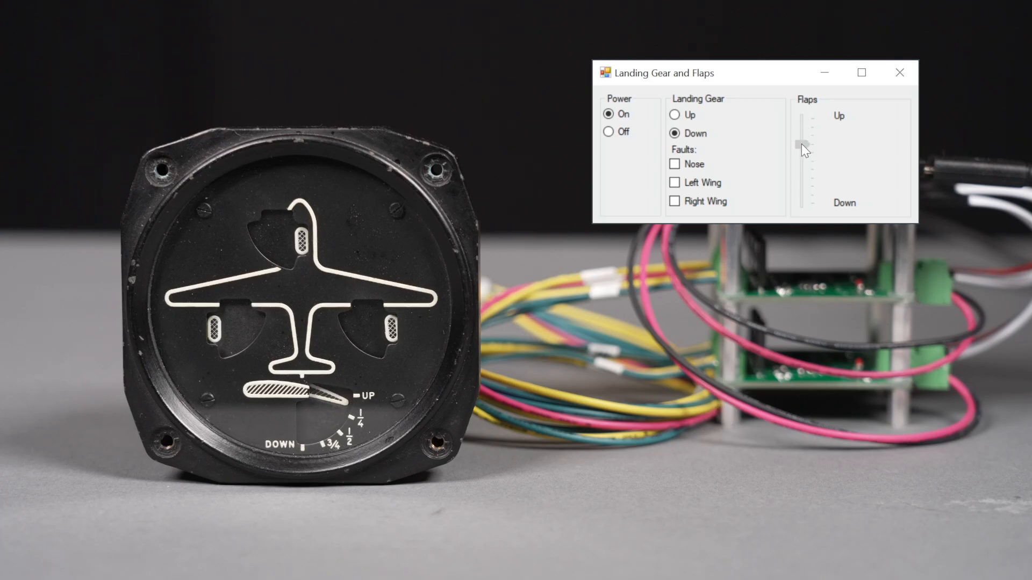
{"action": "left_click_drag", "start_coordinate": [802, 146], "coordinate": [802, 158]}
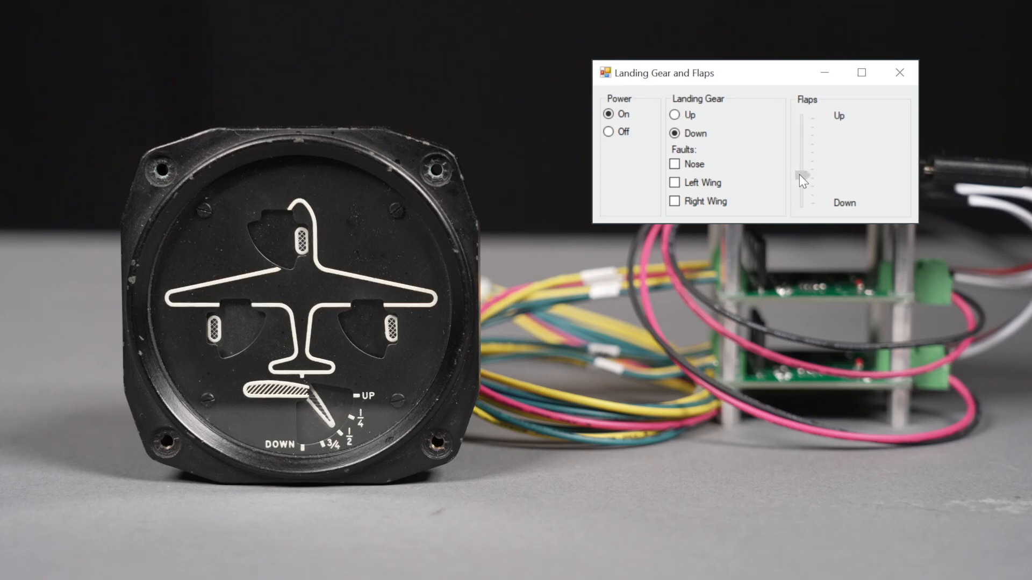
{"action": "left_click_drag", "start_coordinate": [803, 180], "coordinate": [801, 189]}
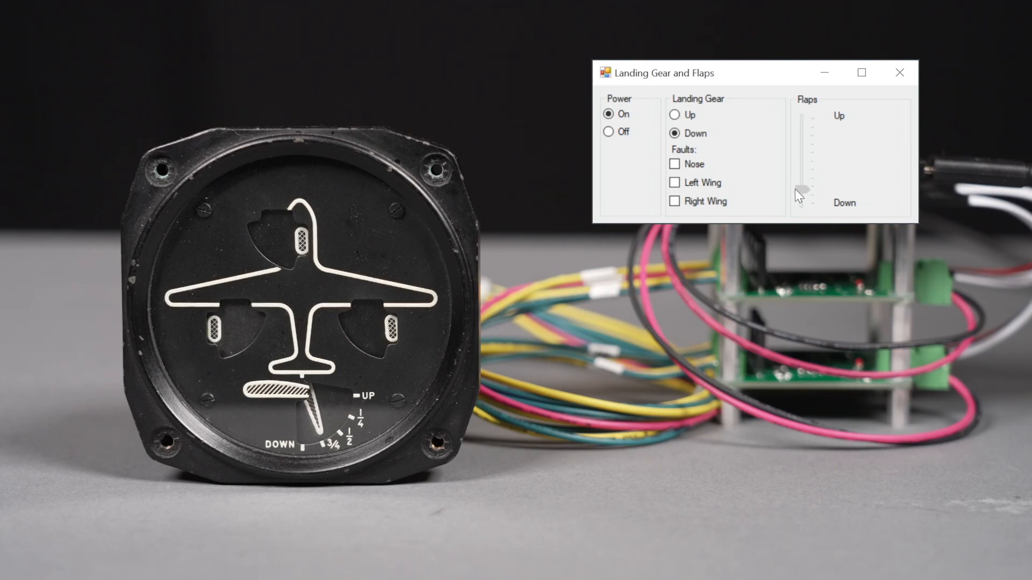
{"action": "left_click", "coordinate": [802, 192]}
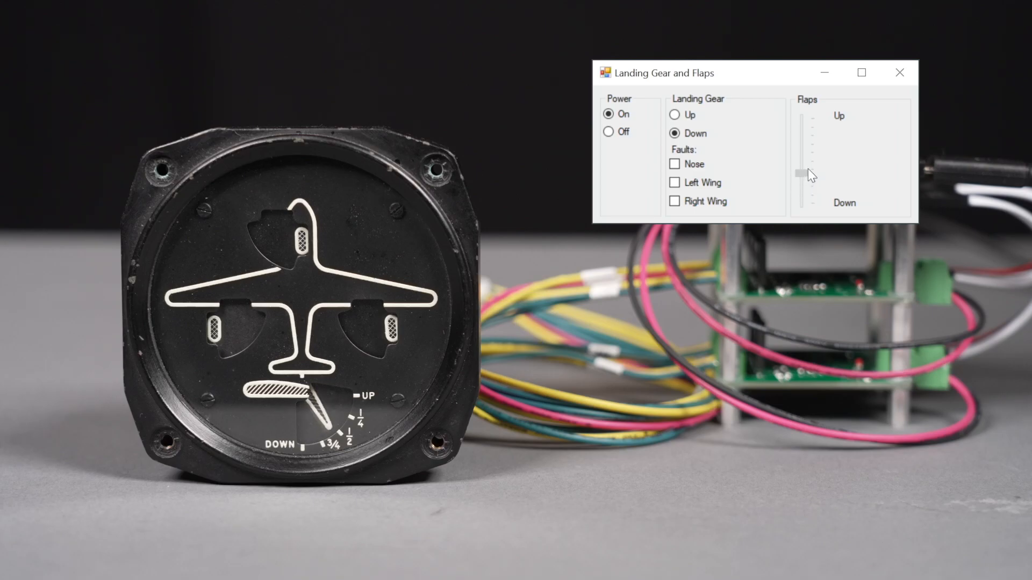
Retract the flaps to the top and set Landing Gear to Up
{"action": "left_click_drag", "start_coordinate": [801, 173], "coordinate": [801, 135]}
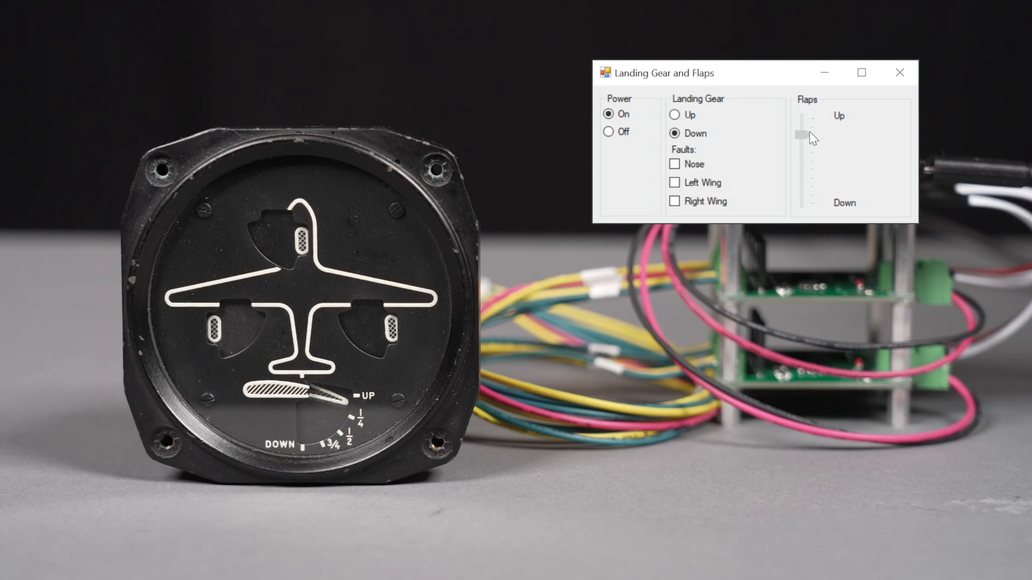
{"action": "left_click", "coordinate": [675, 115]}
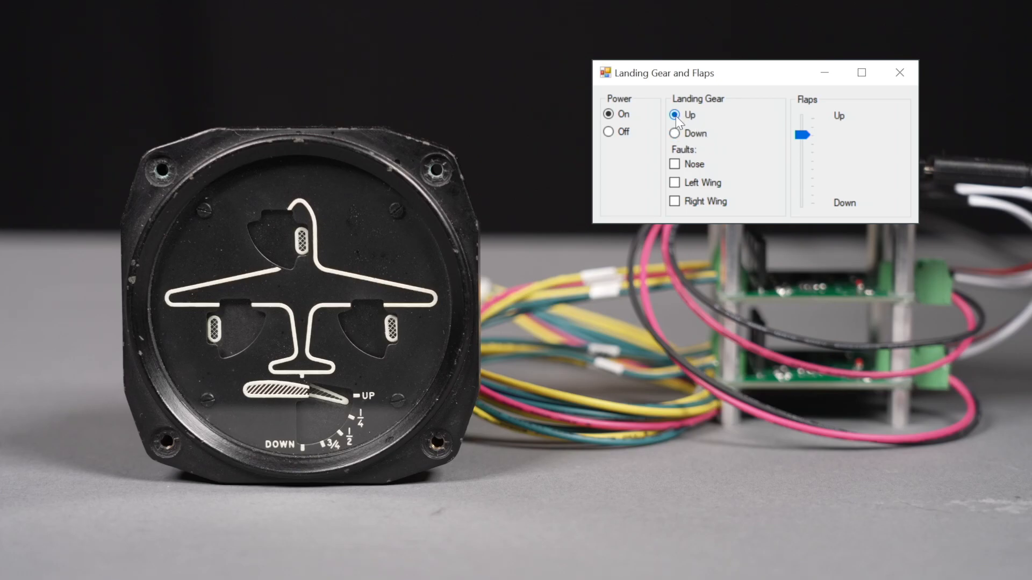